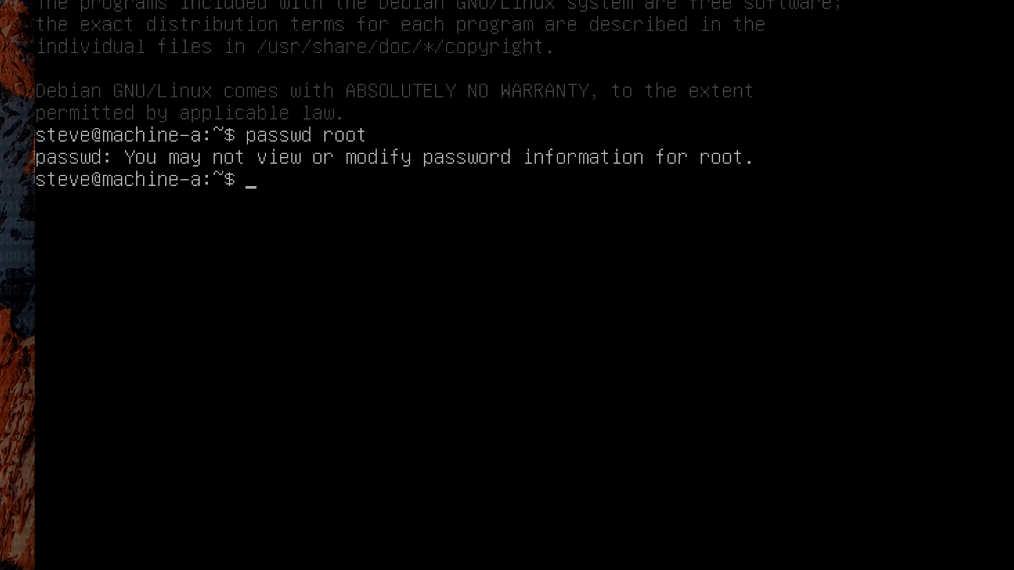
Run the ./cowroot Dirty COW exploit to get a root shell.
type("./cowroot")
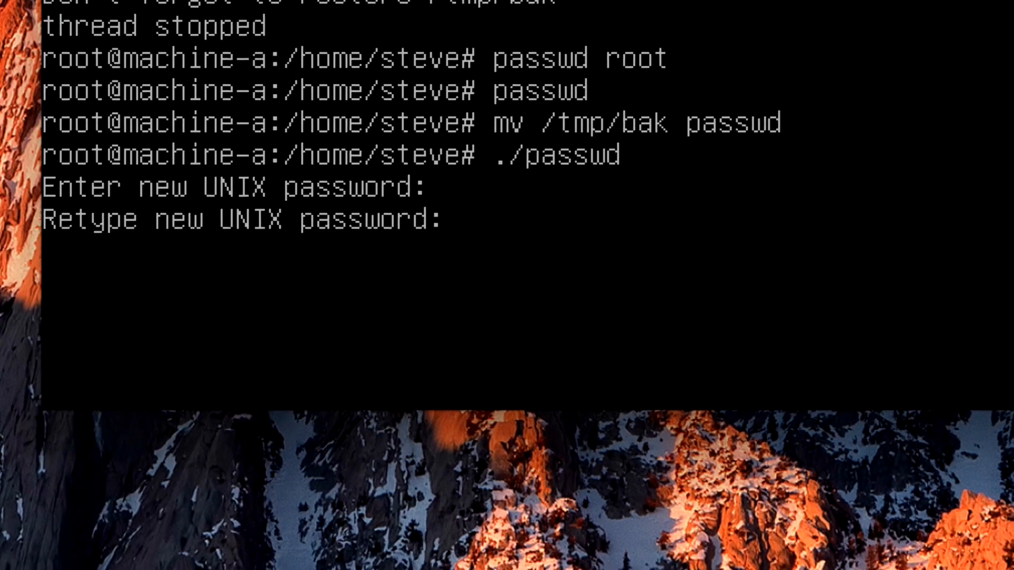
Confirm the retyped new root password so the change takes effect.
key("enter")
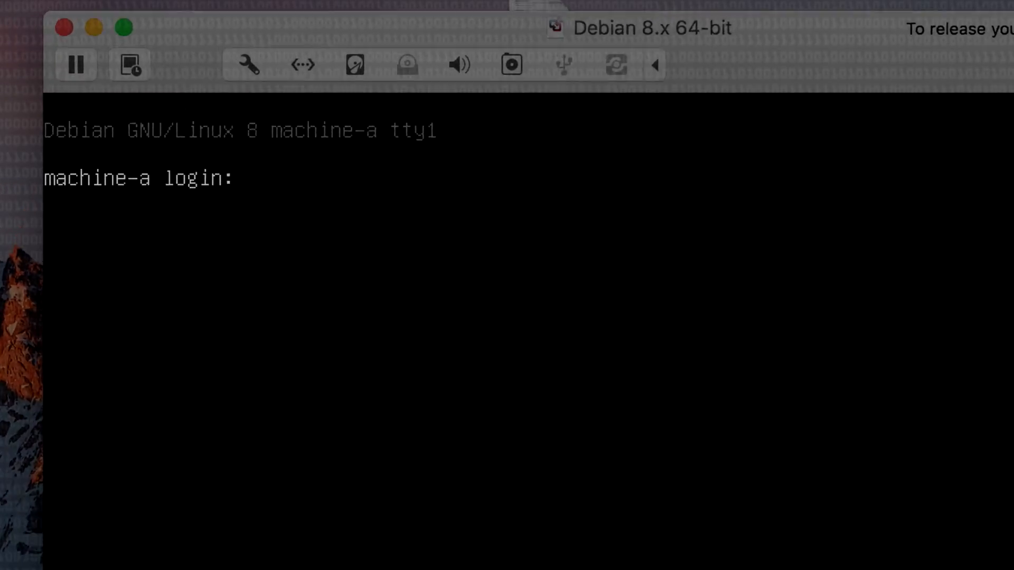
Log in on tty1 as root with the new password.
type("root")
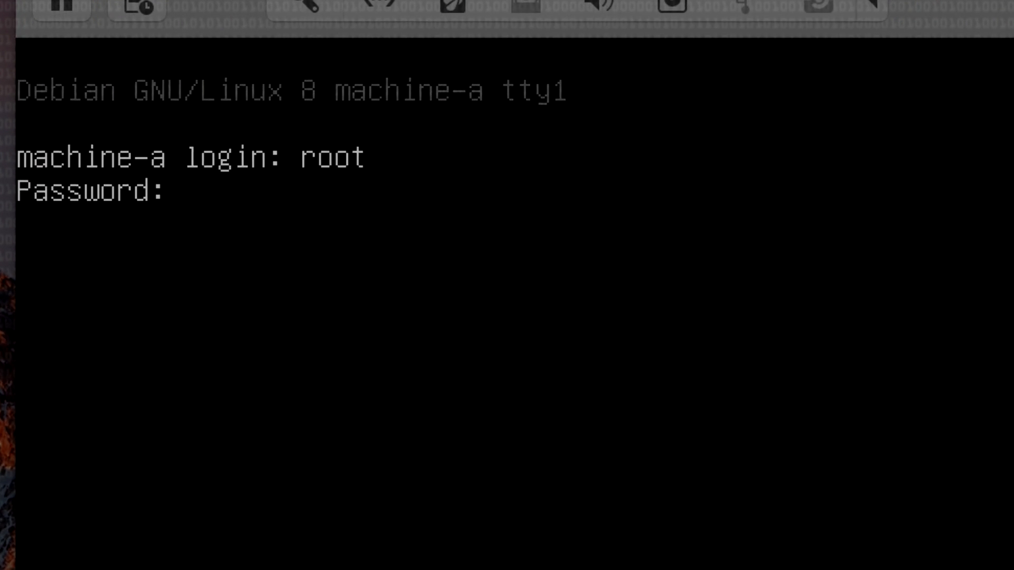
key("Enter")
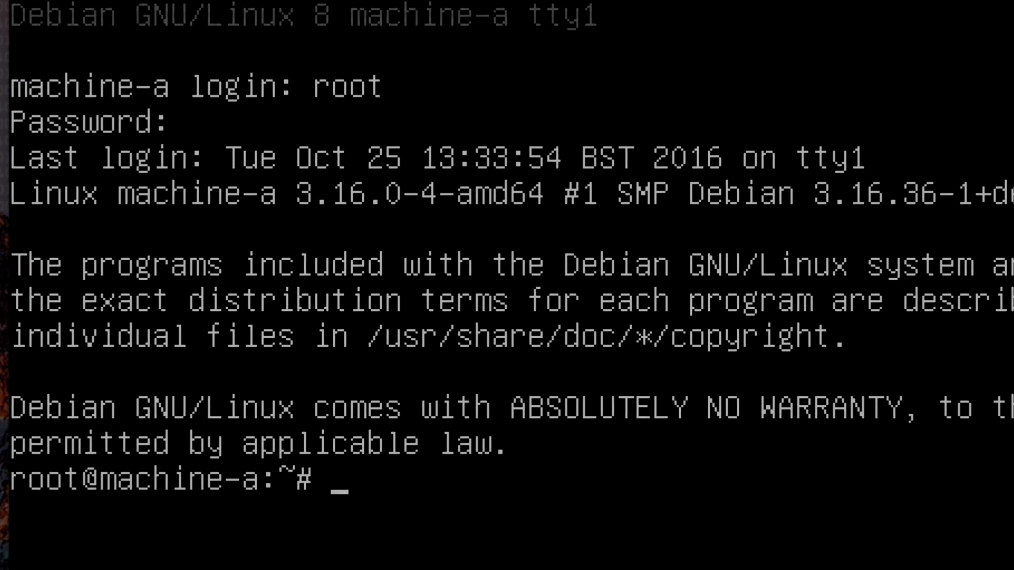